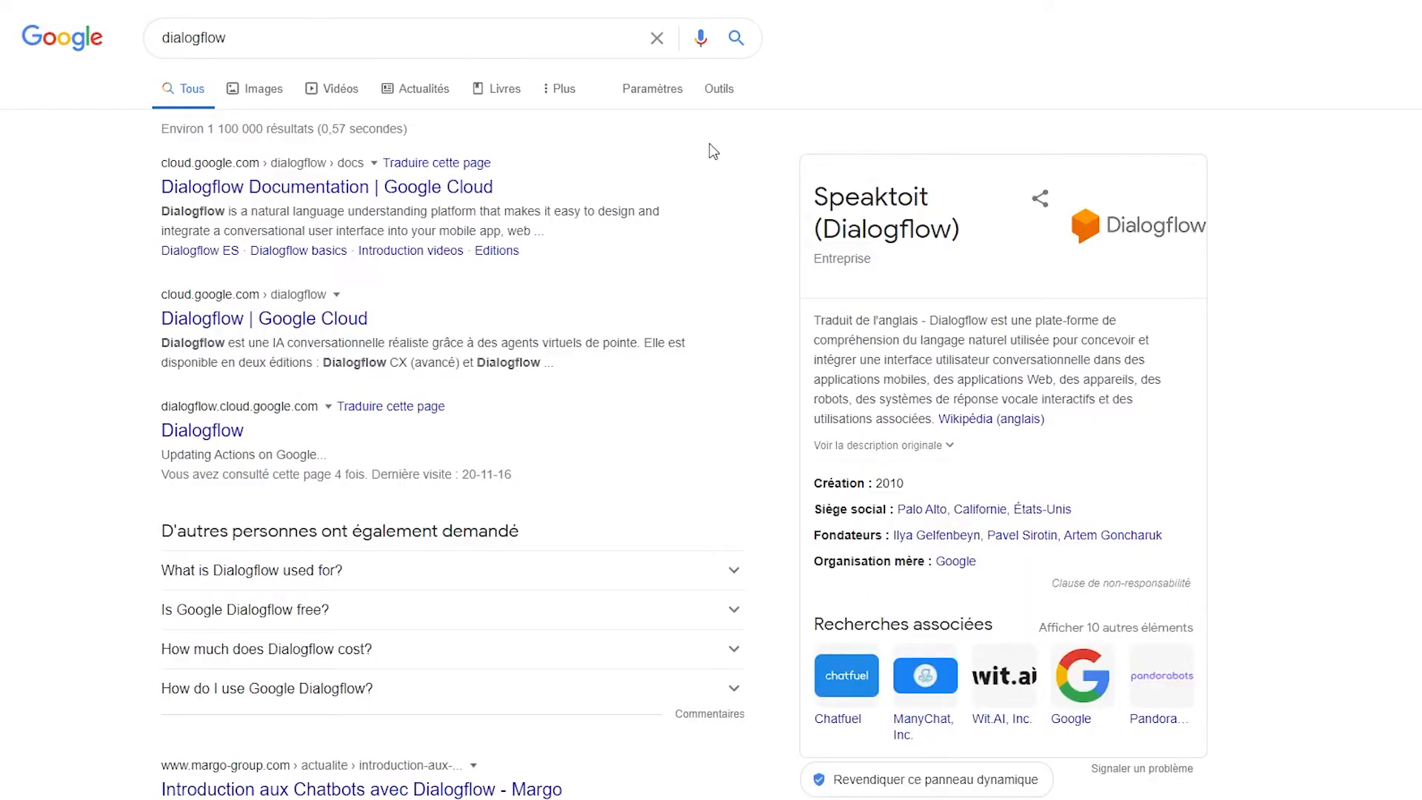
Step: Enter 'habit-tracker' as the repository name and view the profile's yearly contribution graph
scroll("down", 3)
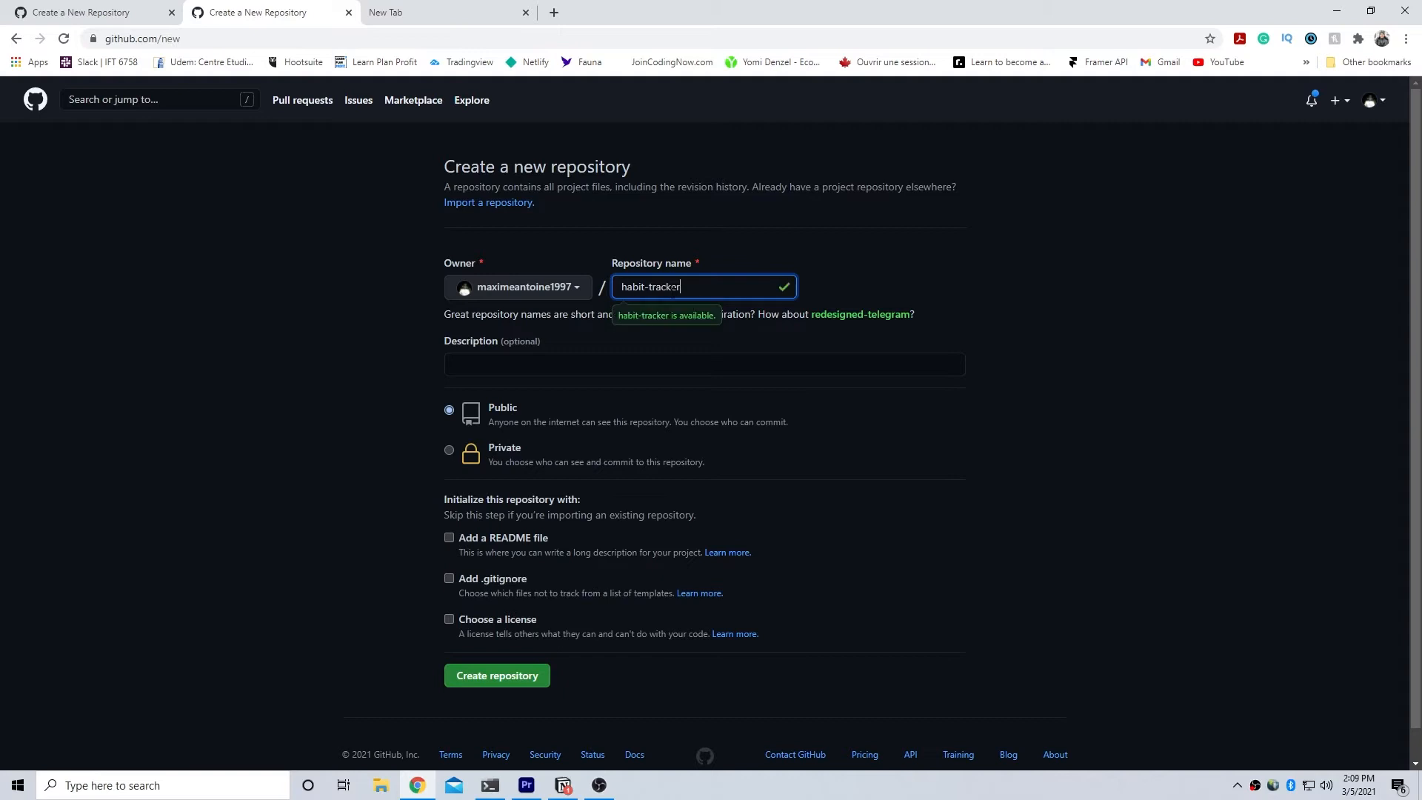
left_click(703, 364)
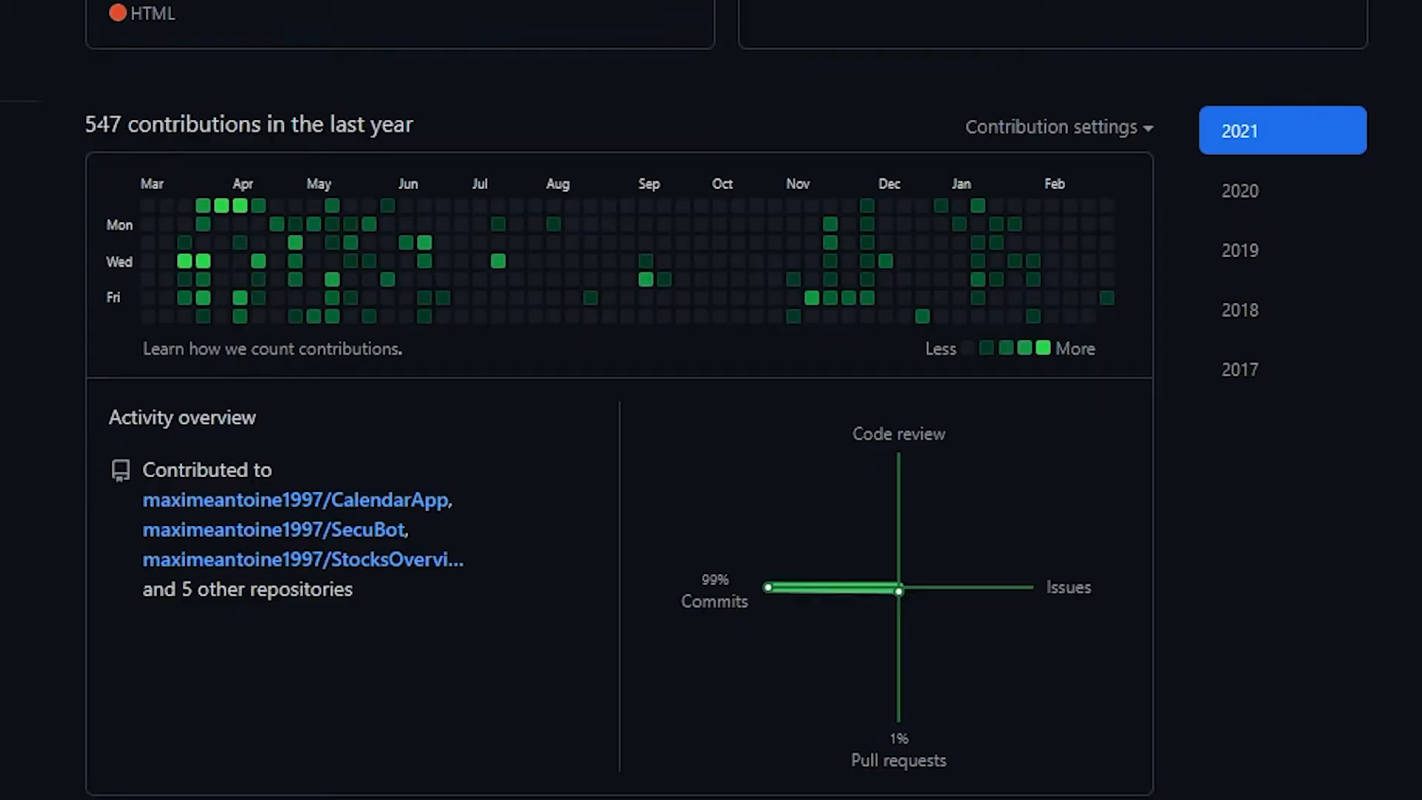
triple_click(250, 124)
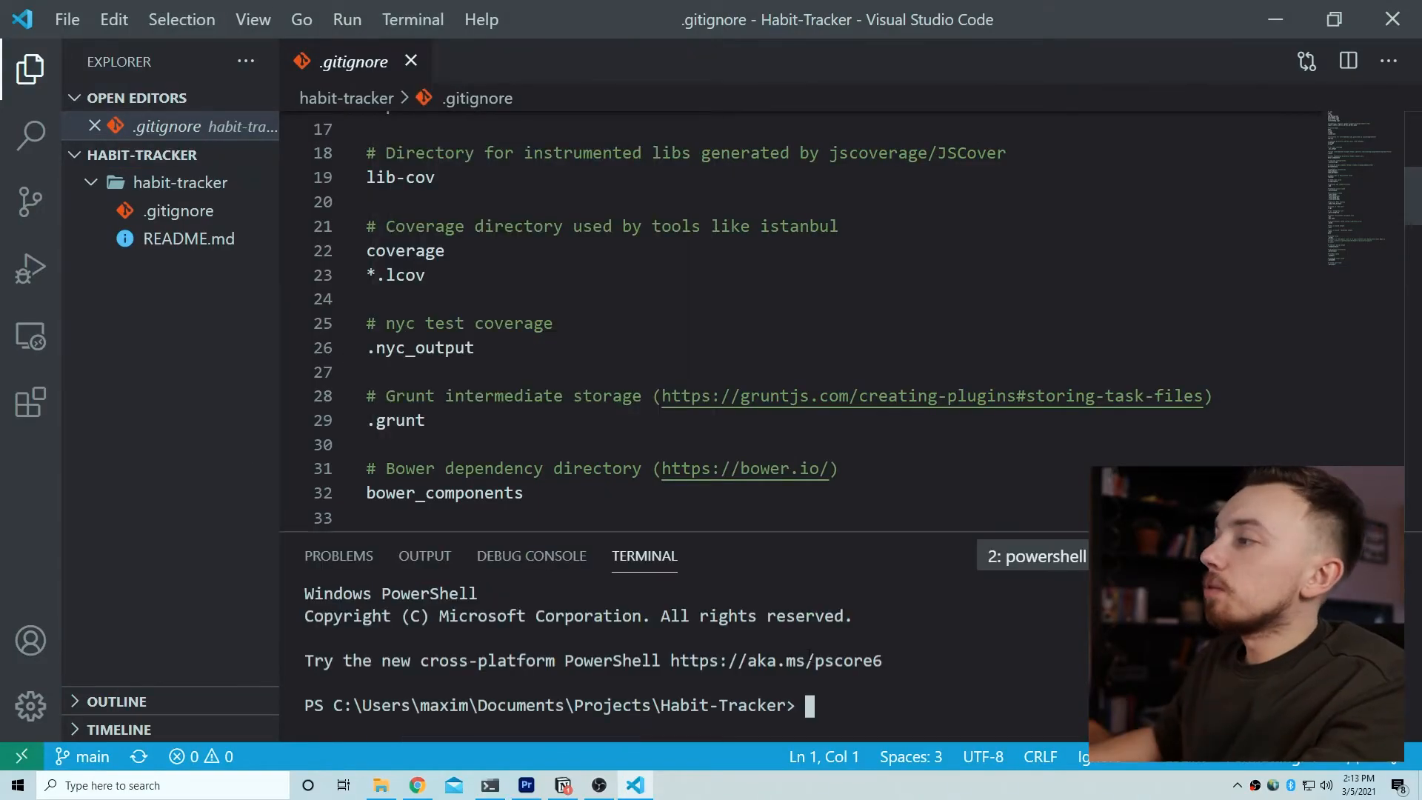
Step: Enter 'npx create-react-app mon-app' in the PowerShell terminal of the Habit-Tracker project
type("npx create-react-app mon-app")
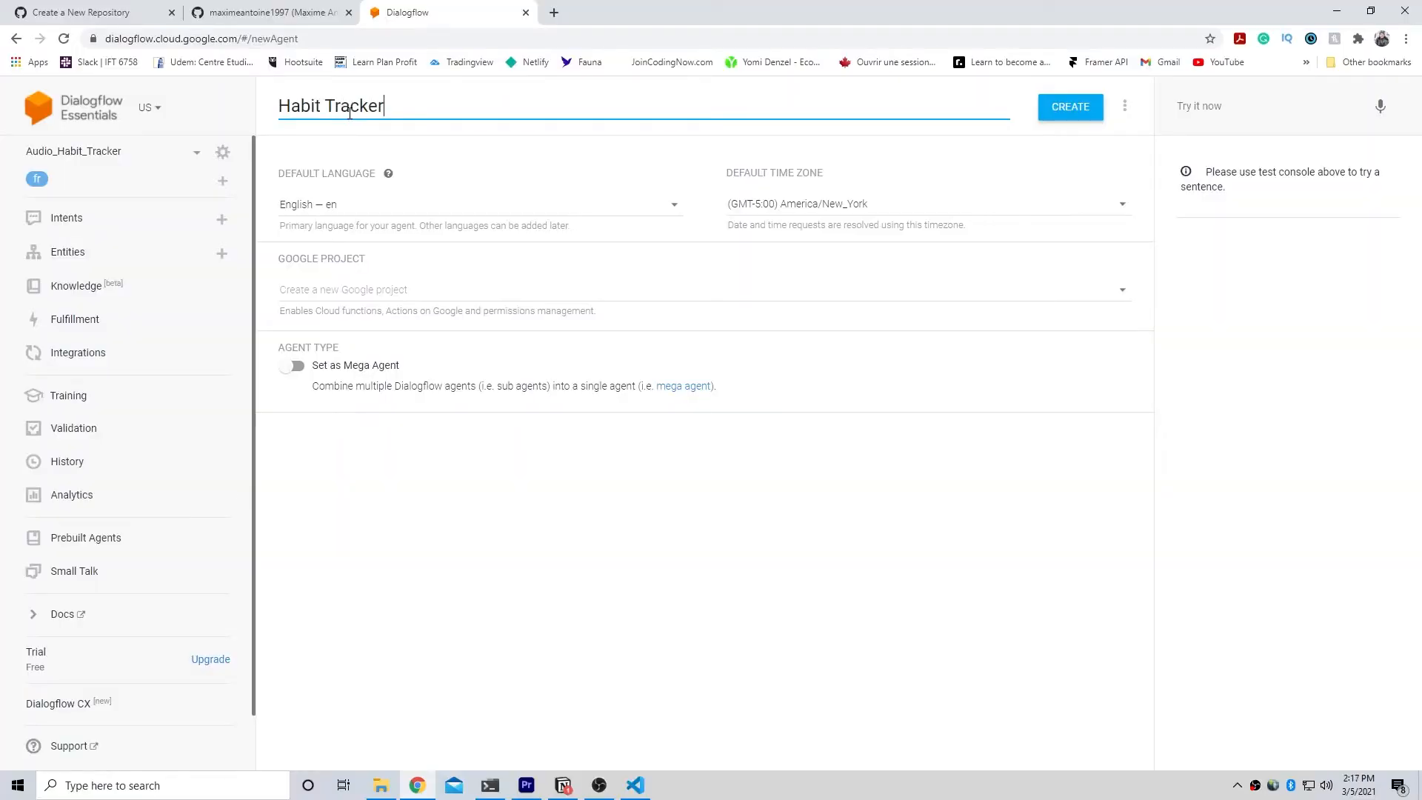
Step: Create the Dialogflow agent 'Habit Tracker' with English as default language
left_click(1070, 107)
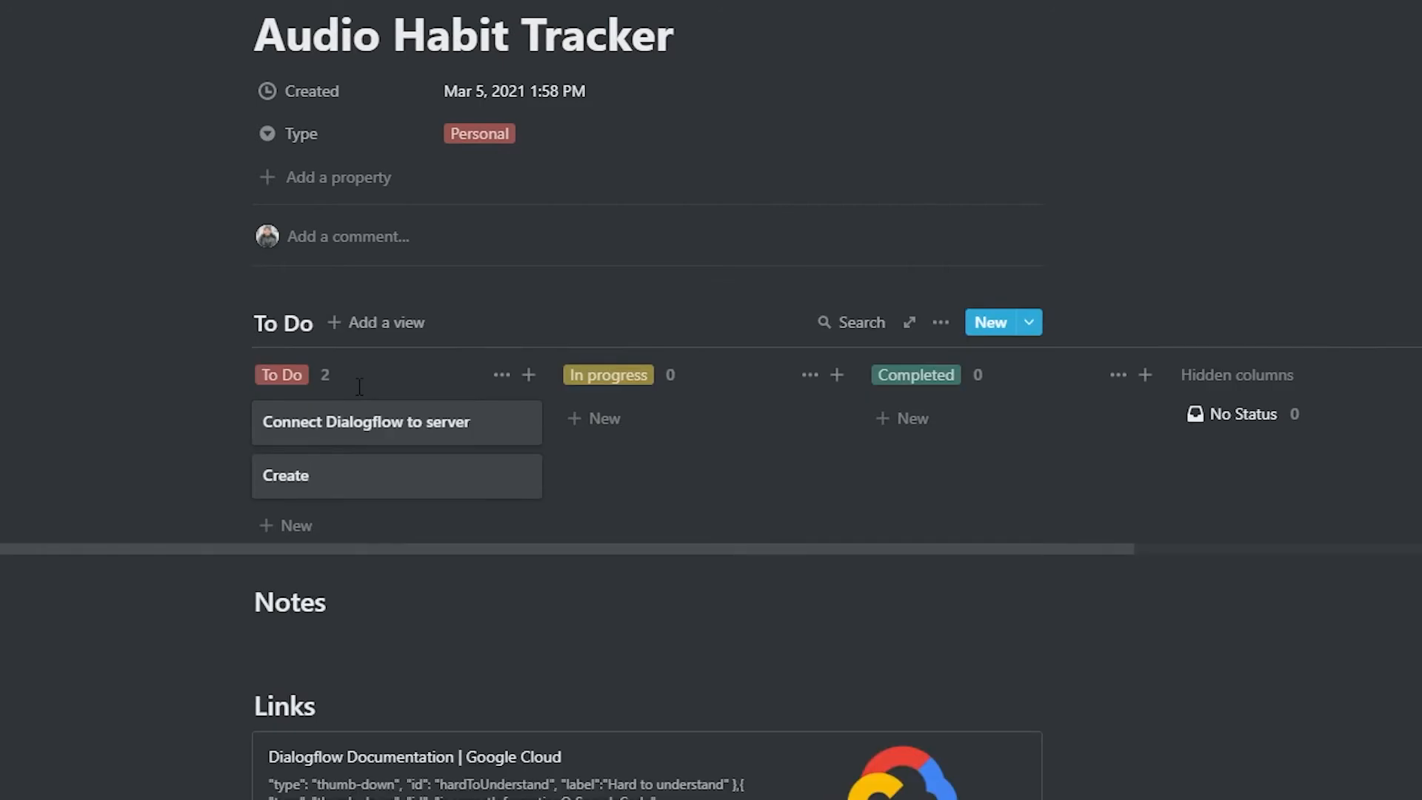
Step: Add the 'Create basic react homepage' task card and set its priority tag
type("basic react homepage")
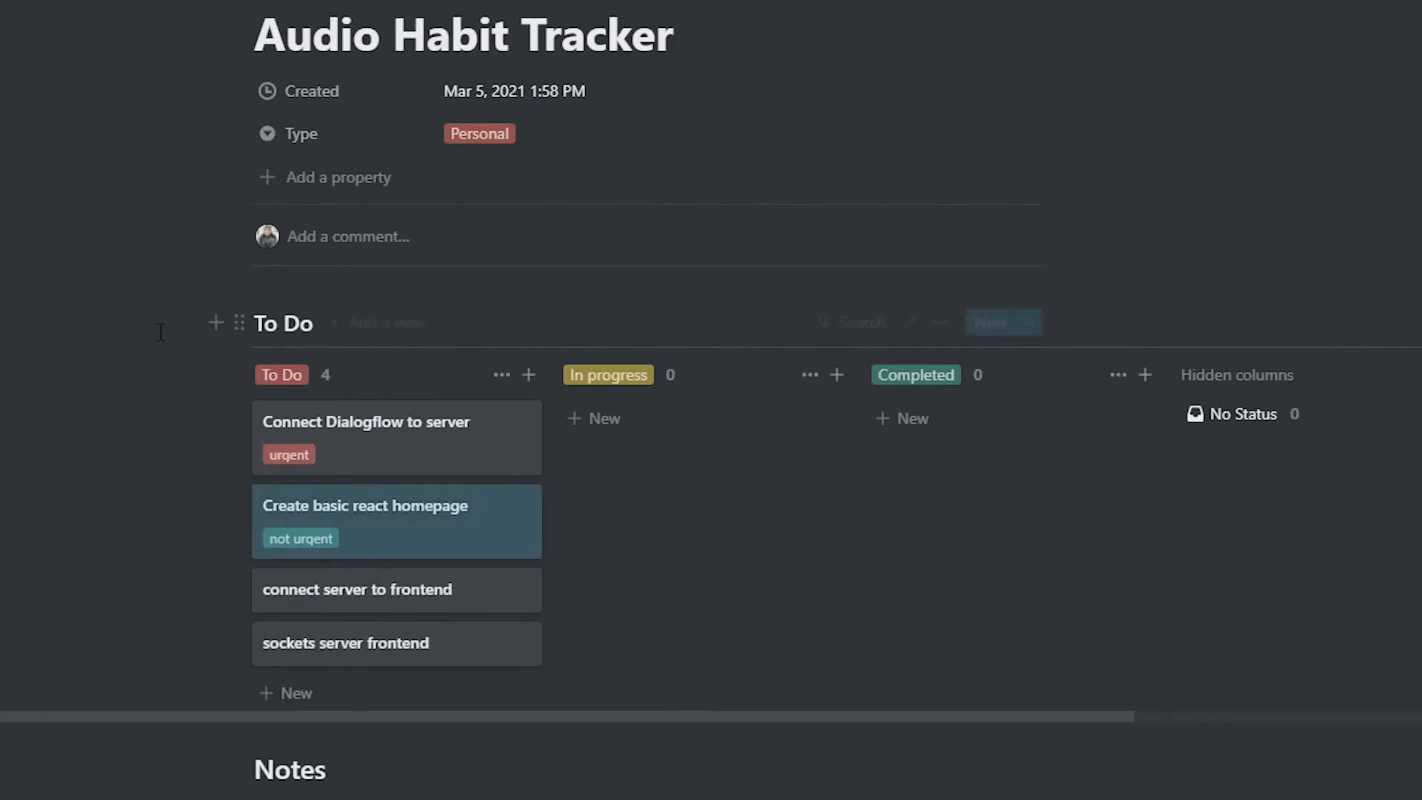
mouse_move(516, 644)
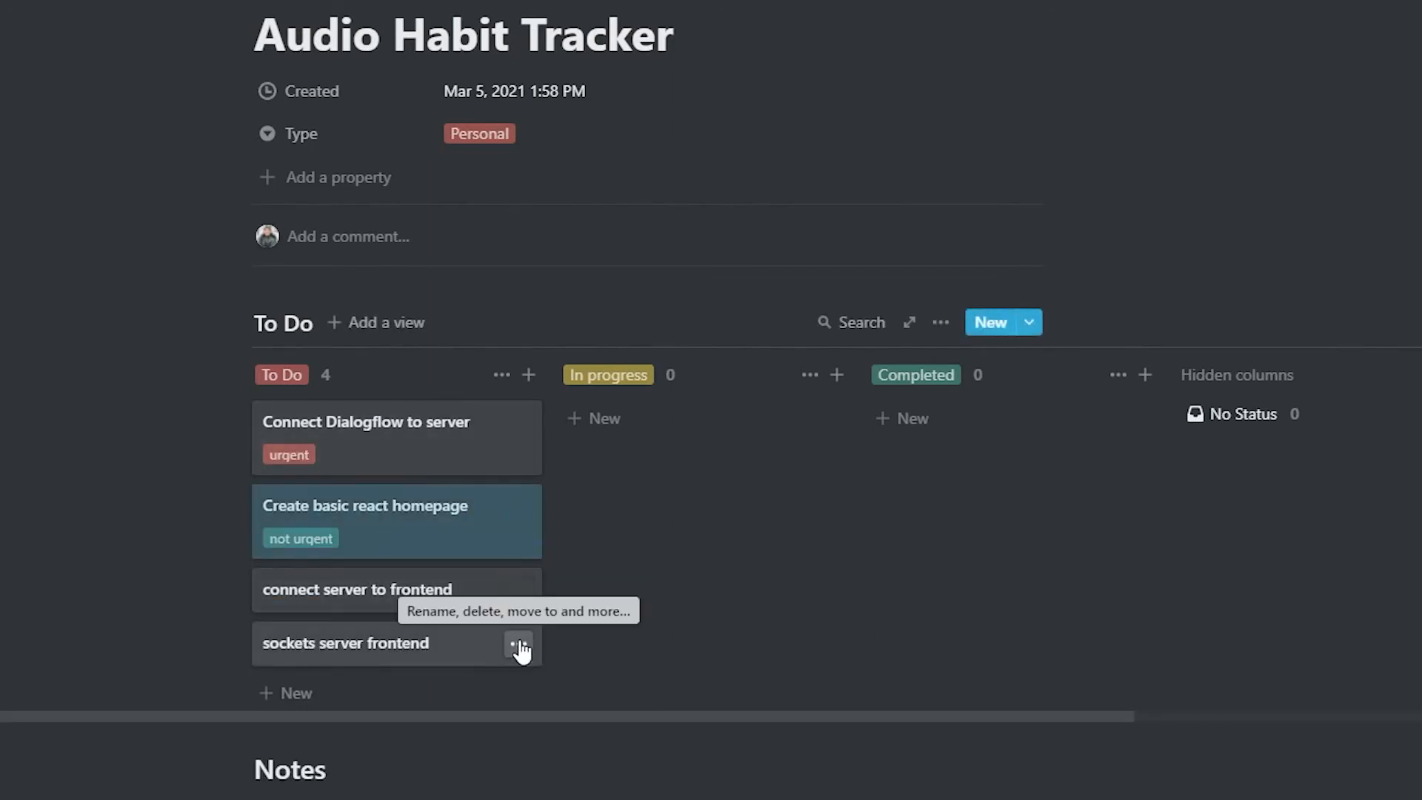
left_click(518, 646)
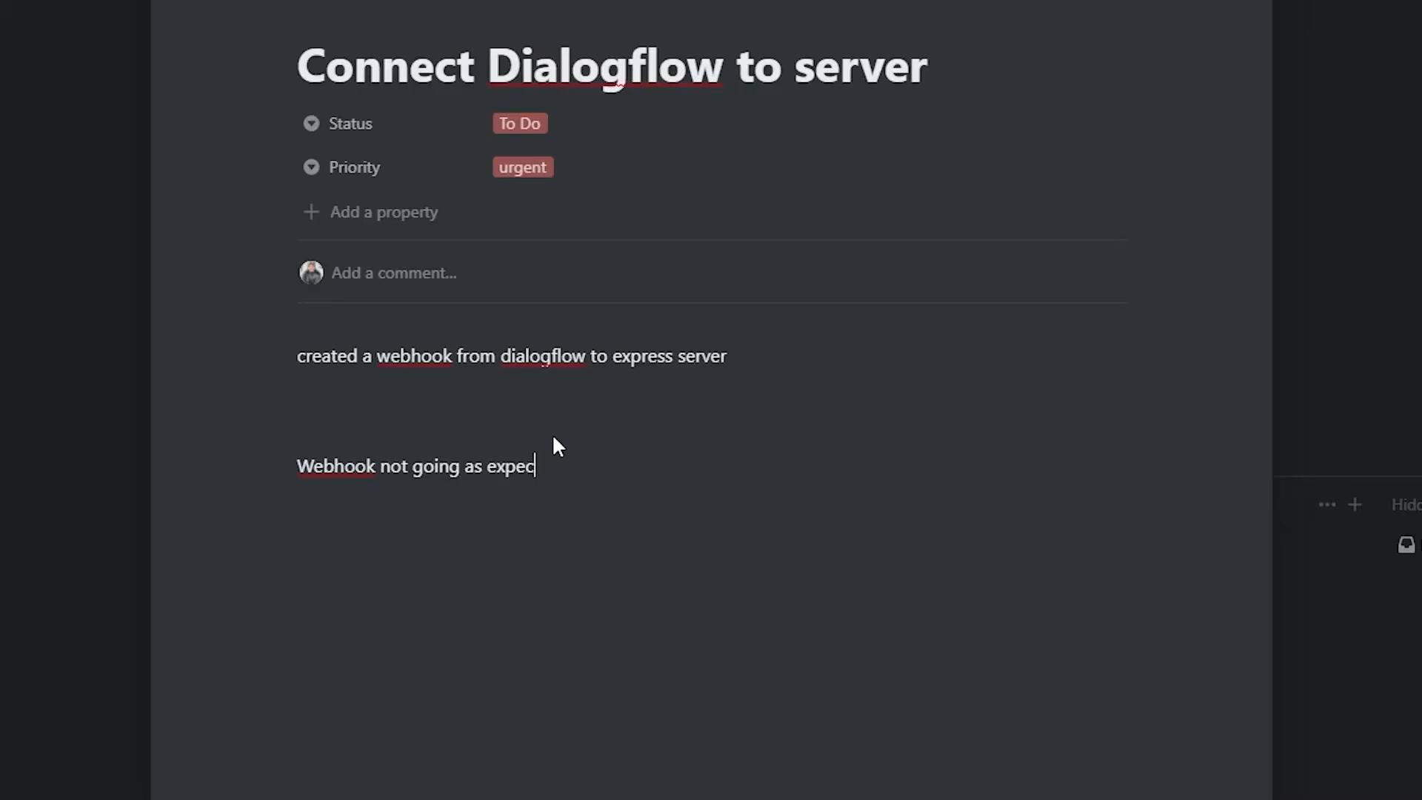
Step: Add the note 'Webhook not going as expected ⇒' to the Dialogflow task
type("ted ⇒")
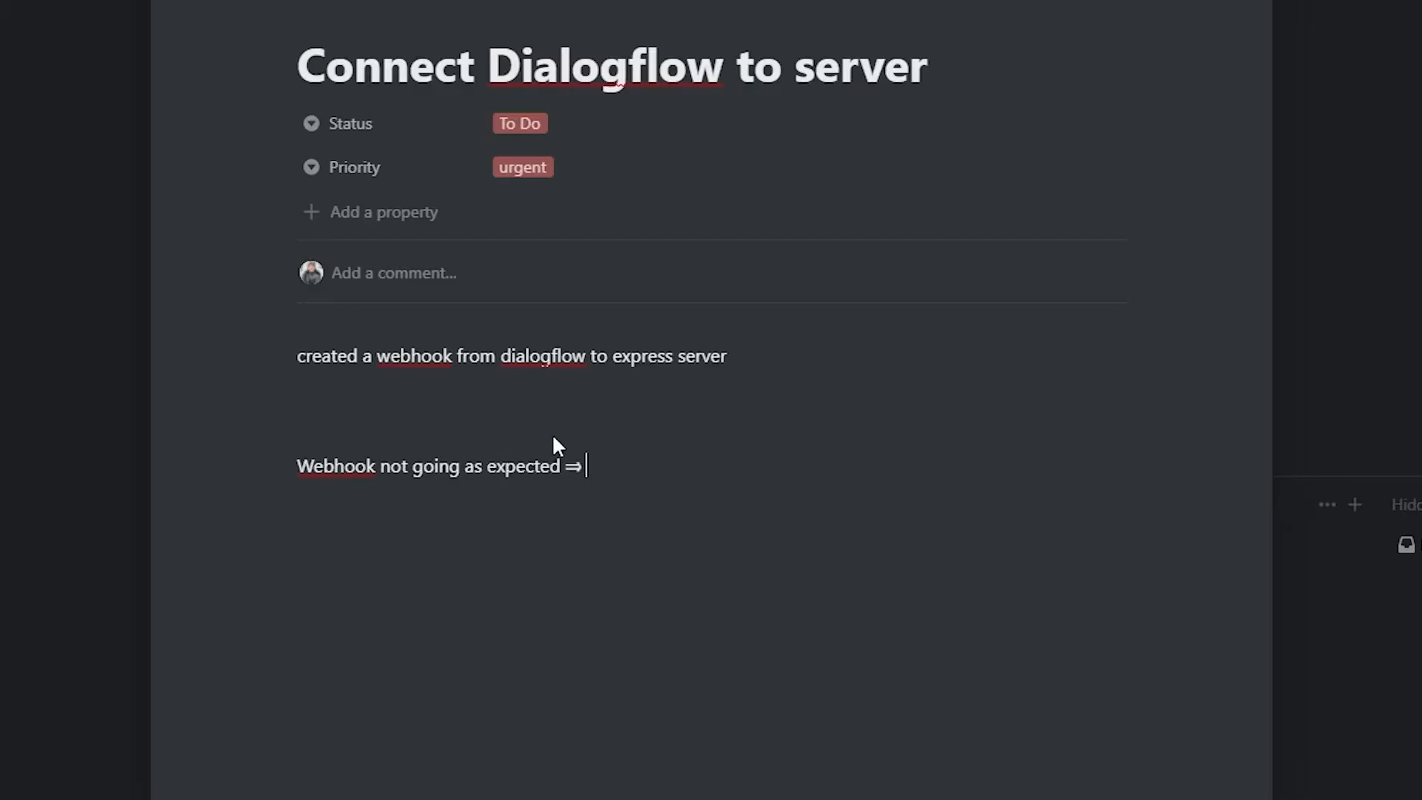